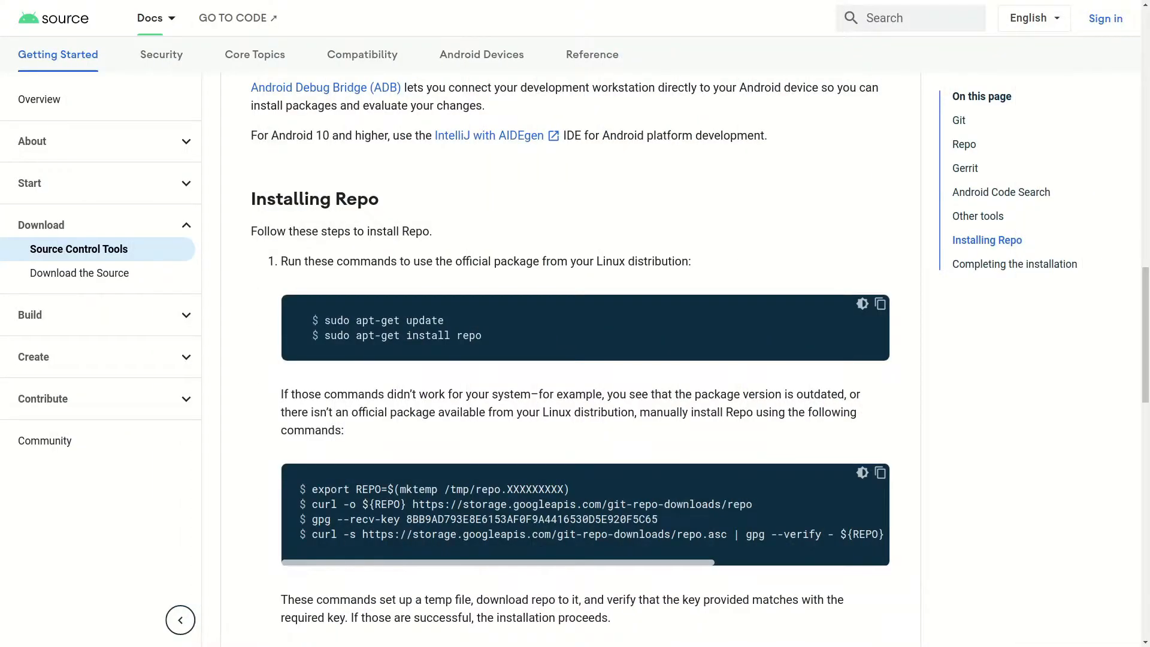
mouse_move(554, 380)
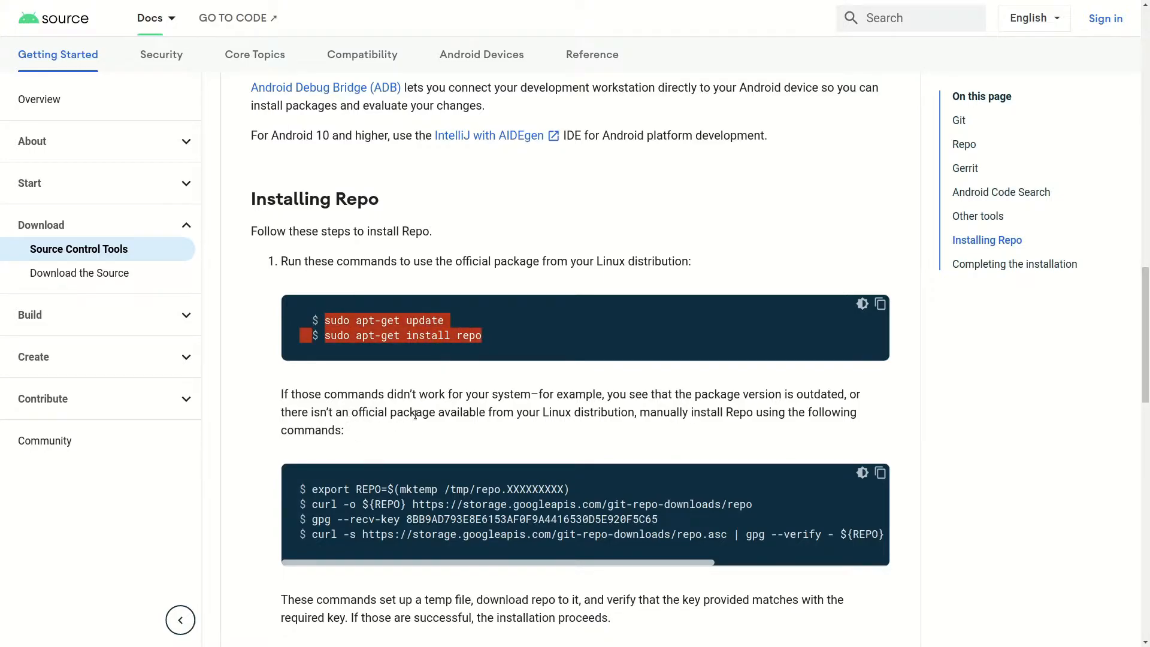
Select the export REPO=$(mktemp …) command line in the Android Source docs for copying
click(469, 336)
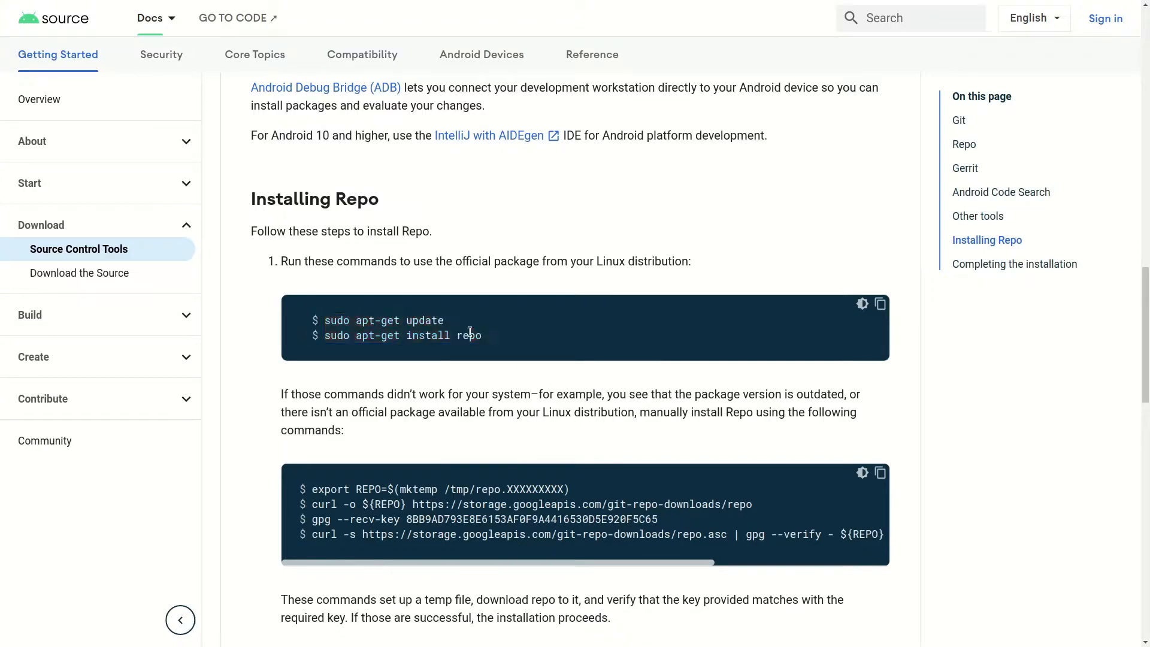
mouse_move(367, 352)
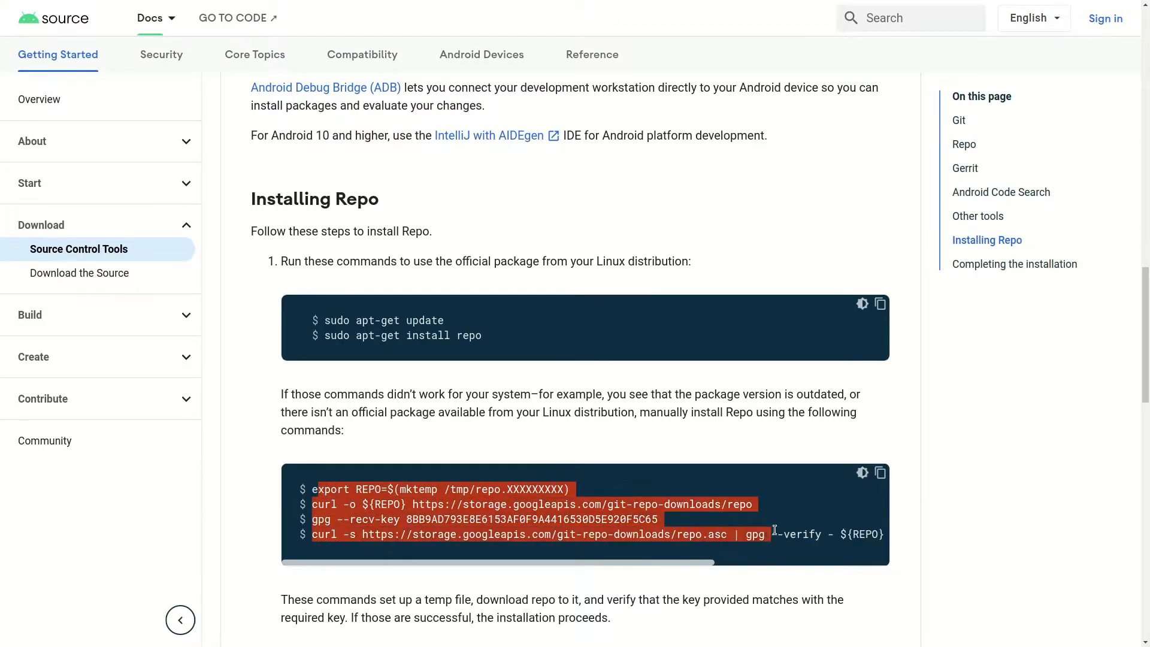
scroll(down, 3)
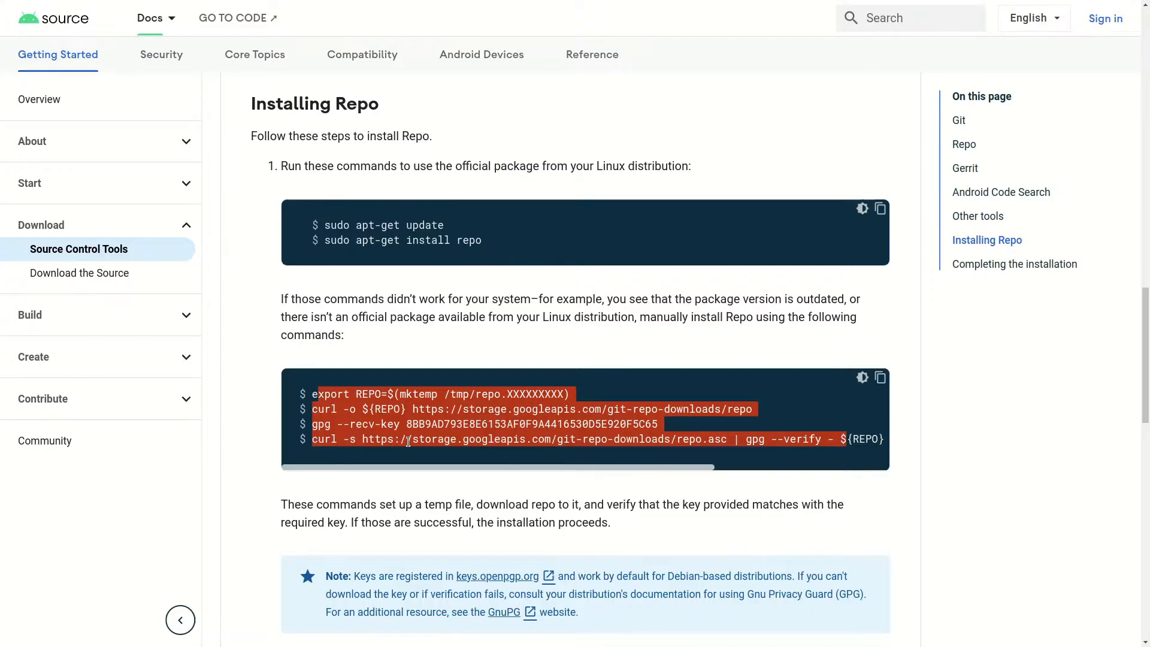
scroll(up, 3)
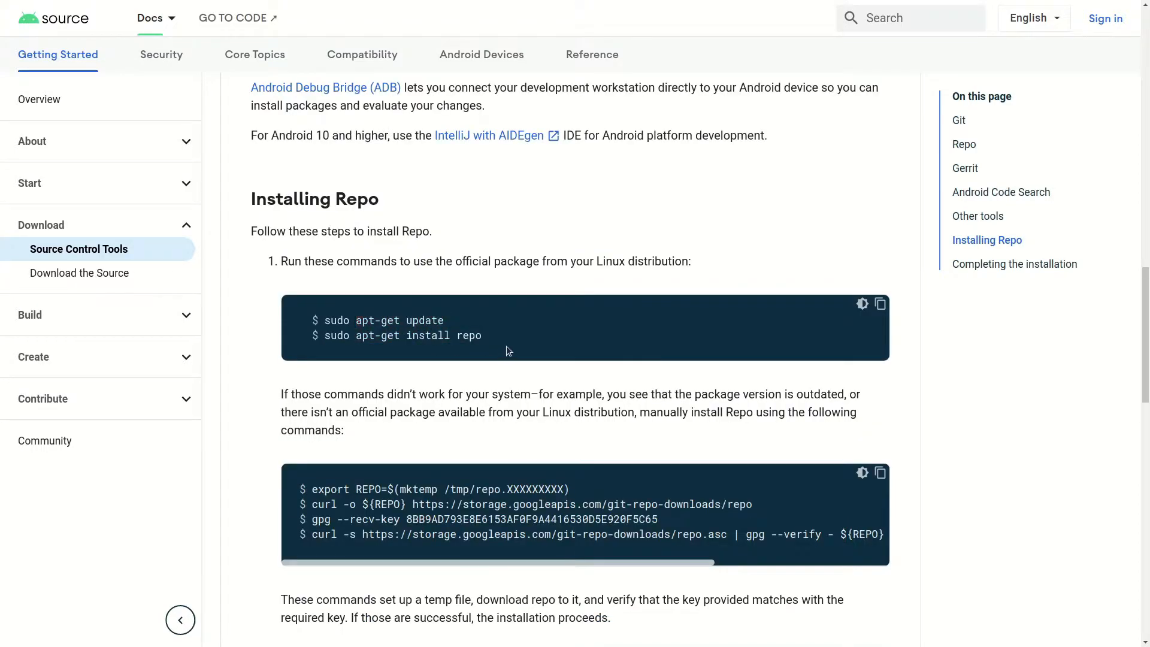
mouse_move(879, 303)
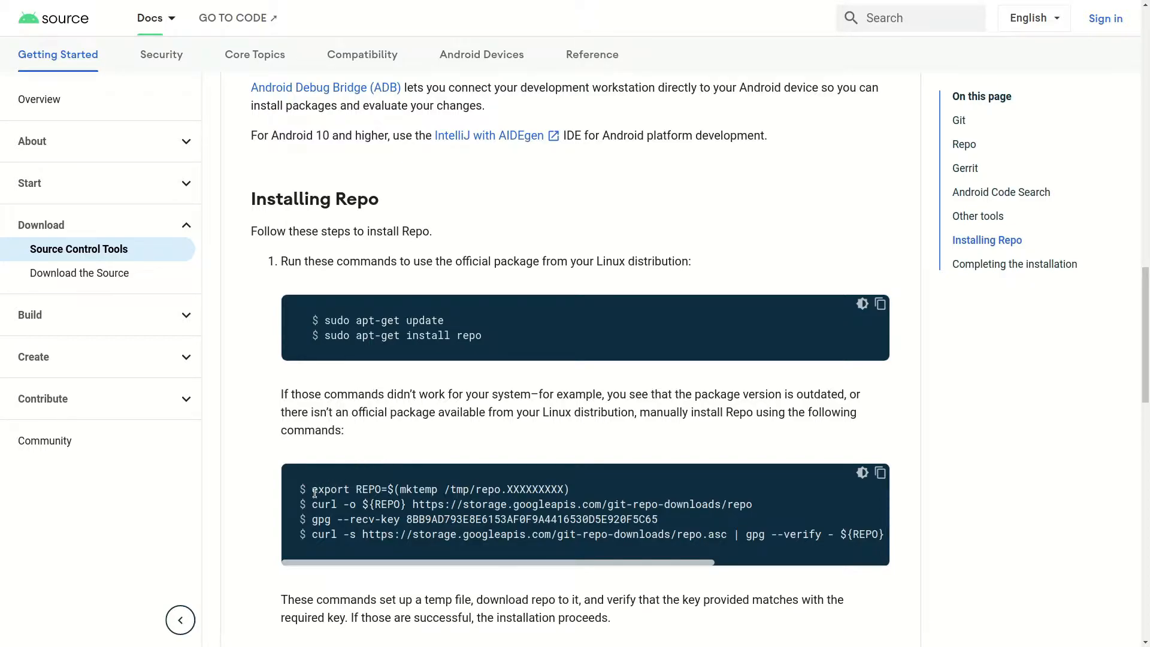
double_click(374, 489)
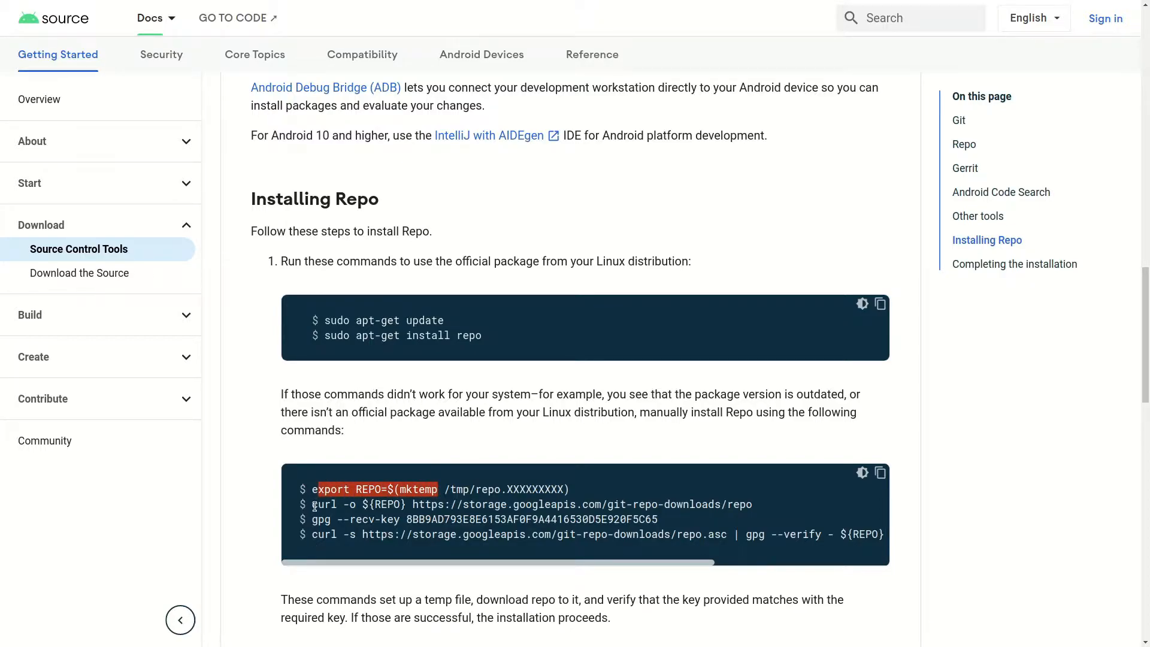
double_click(323, 505)
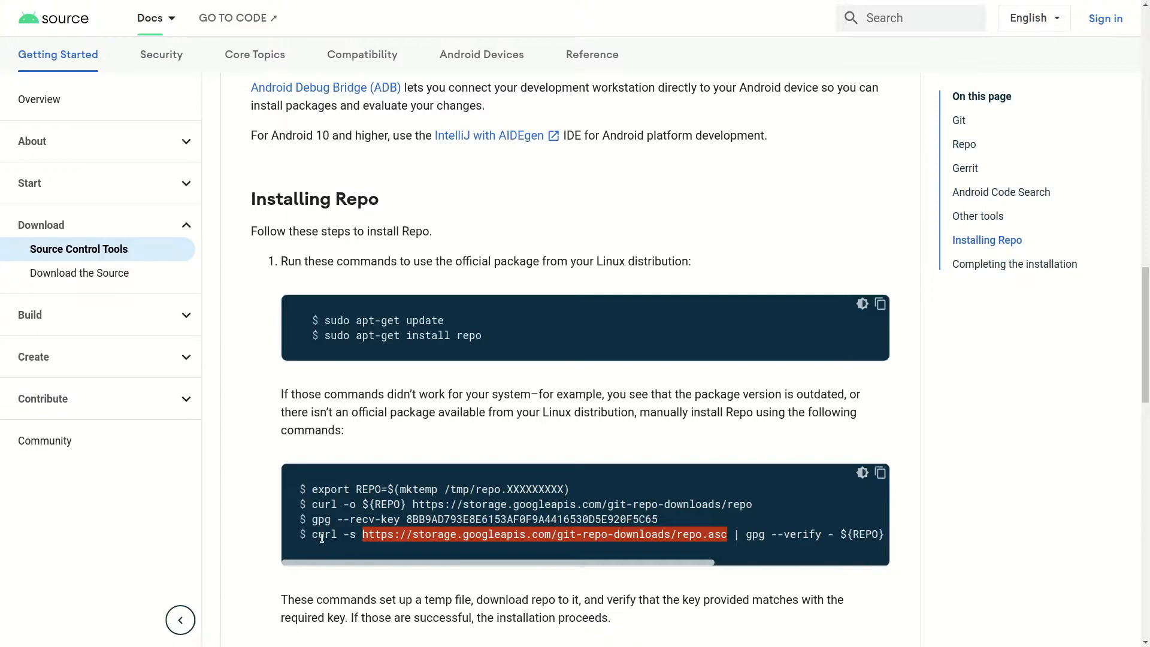
mouse_move(354, 547)
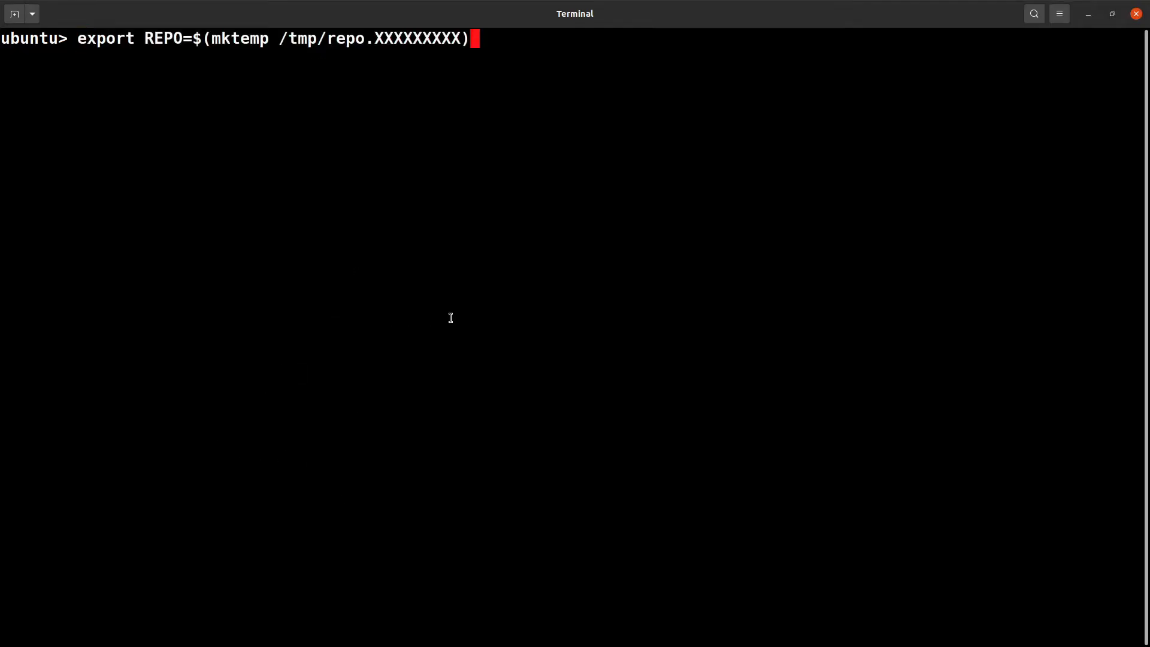
Run the mktemp export, curl the repo script into ${REPO}, and enter the gpg --recv-key command
key(Return)
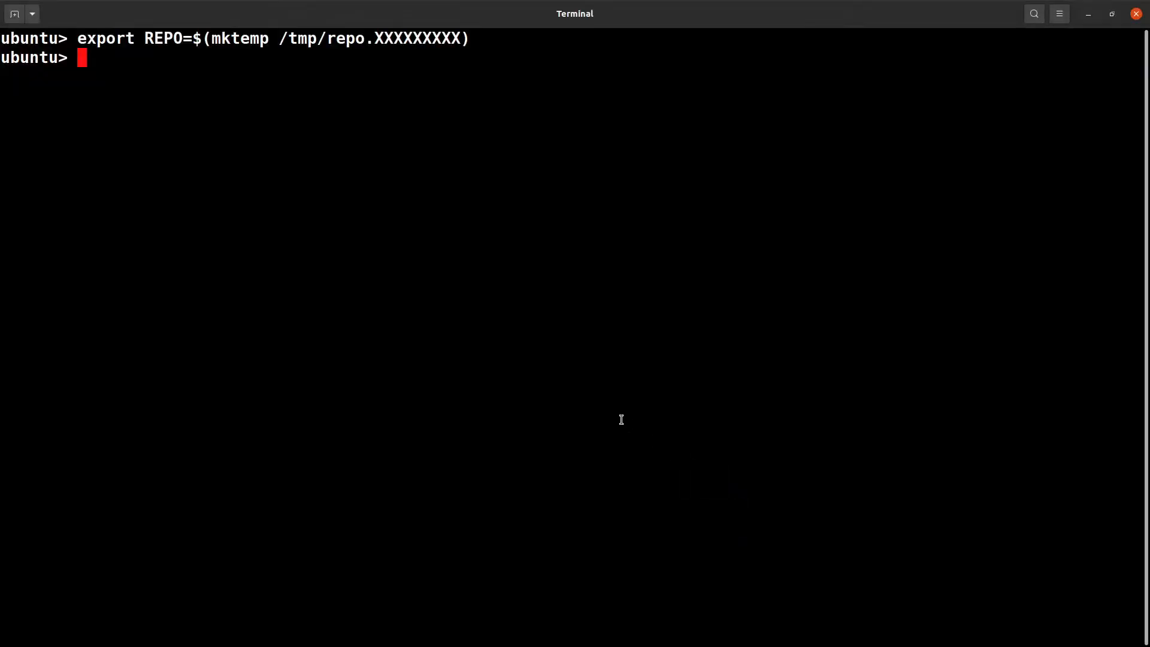
text(curl -o ${REPO} https://storage.googleapis.com/git-repo-downloads/repo)
text(gpg --recv-key 8BB9AD793E8E6153AF0F9A4416530D5E920F5C65)
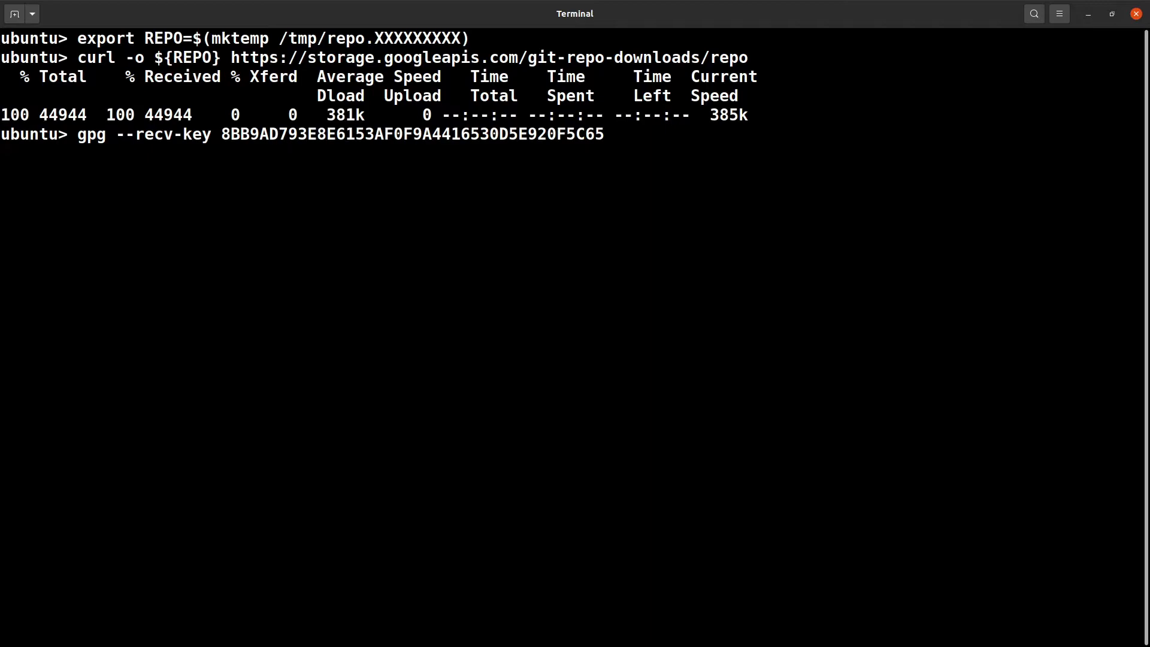
key(Return)
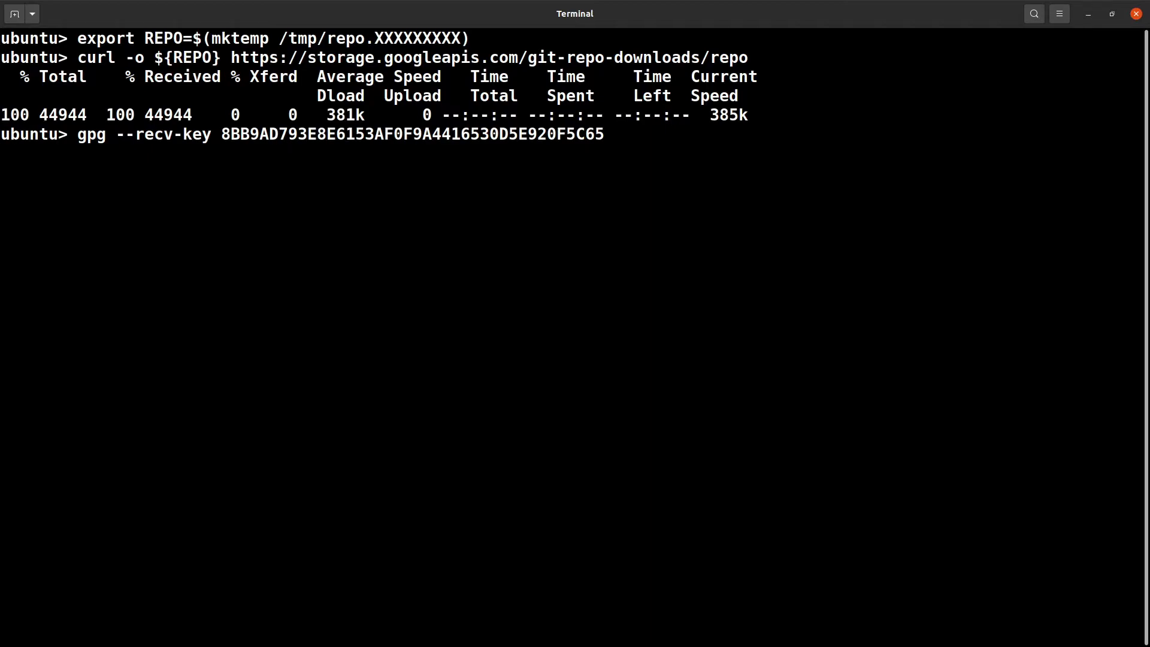
key(Return)
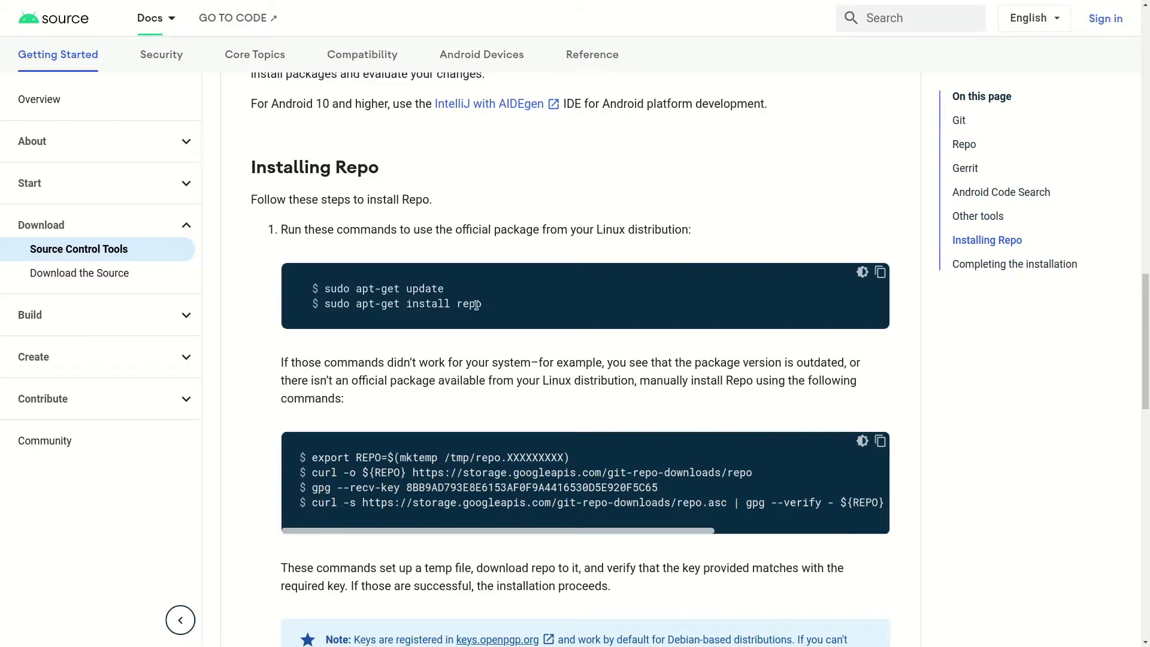
double_click(336, 288)
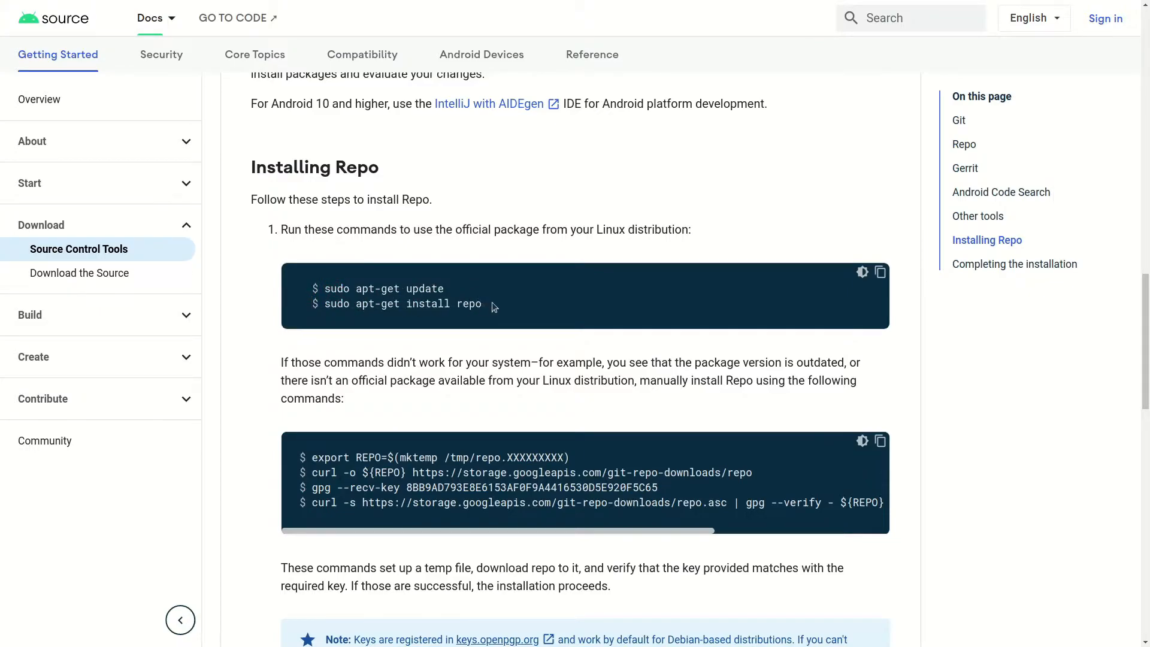
double_click(469, 303)
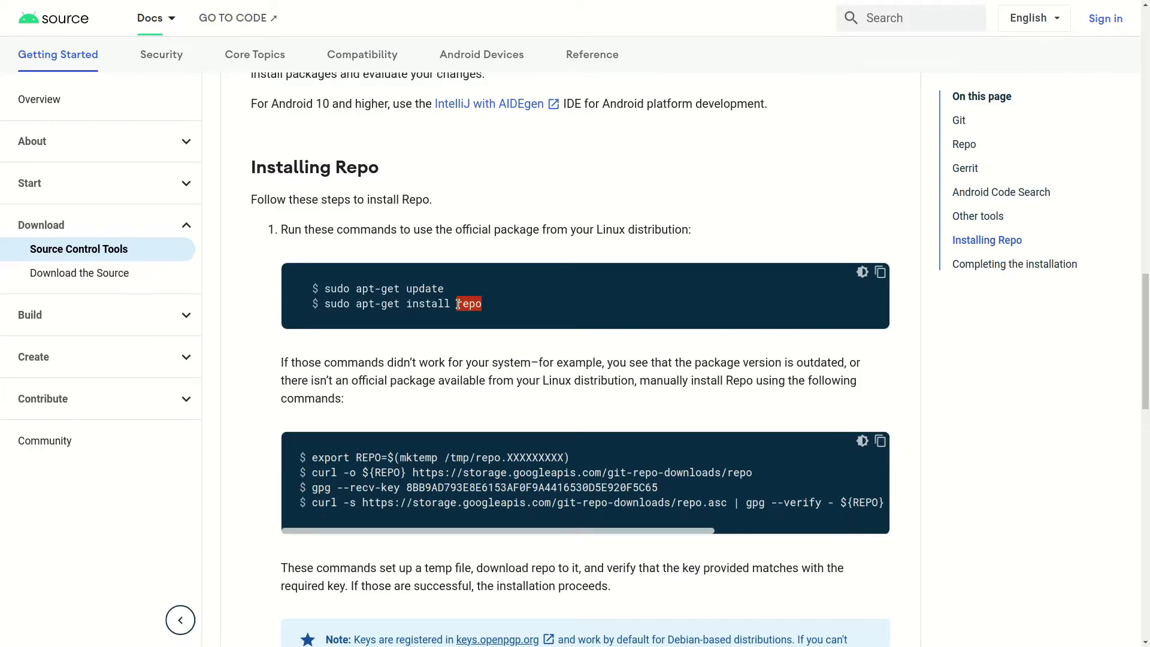
mouse_move(507, 316)
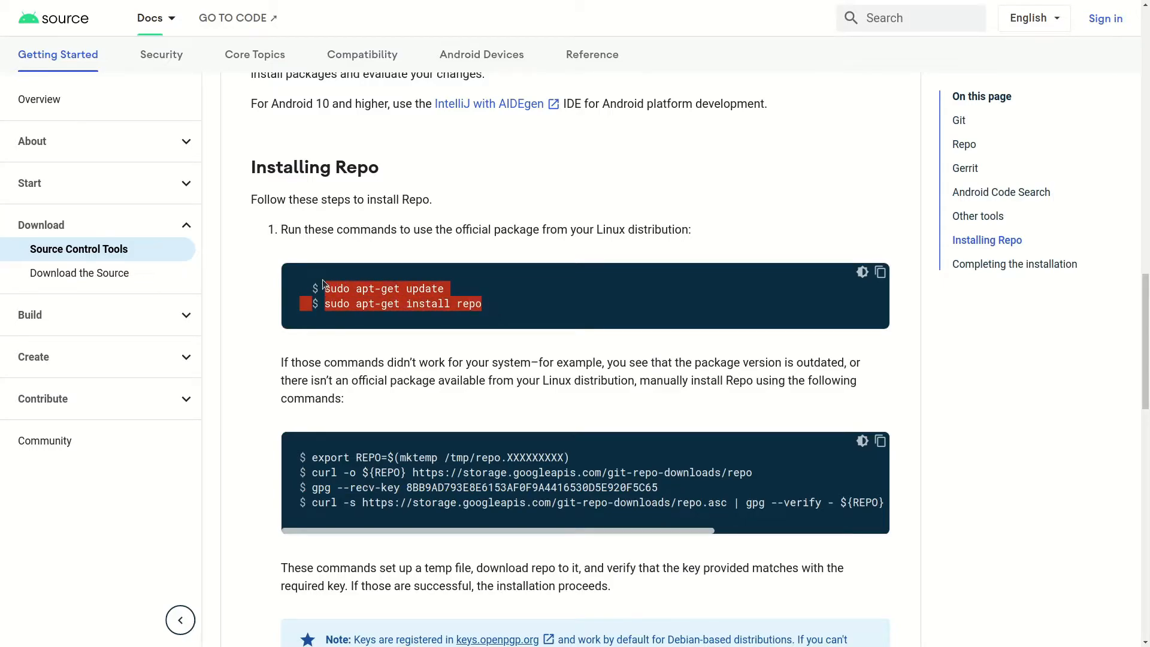
mouse_move(489, 312)
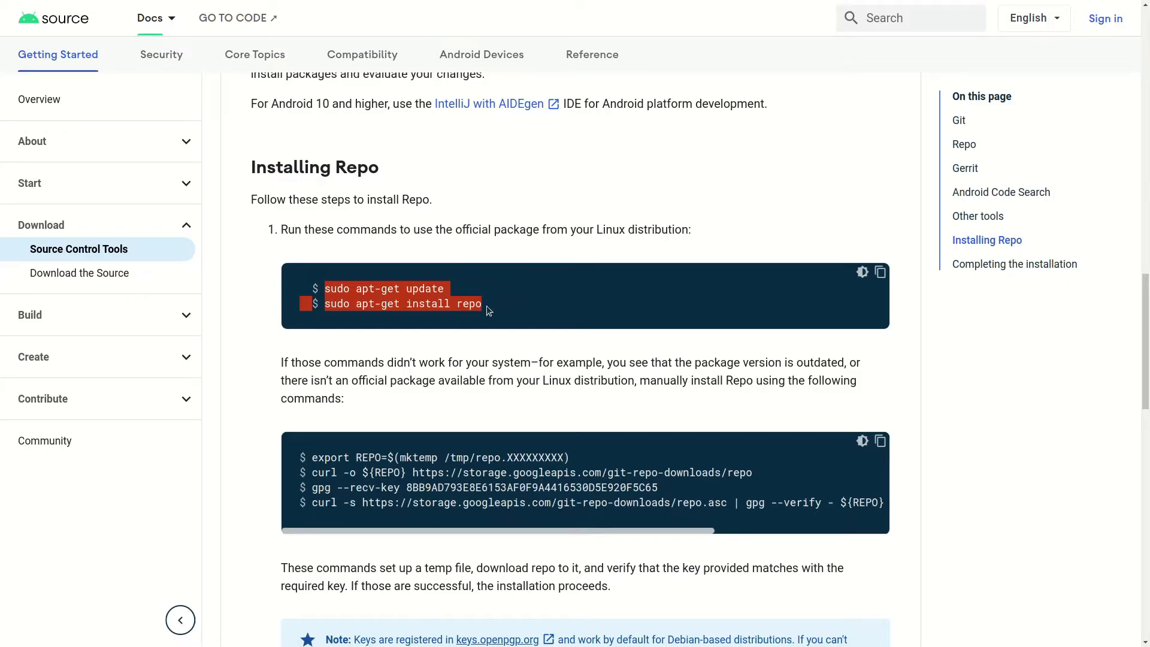
double_click(469, 303)
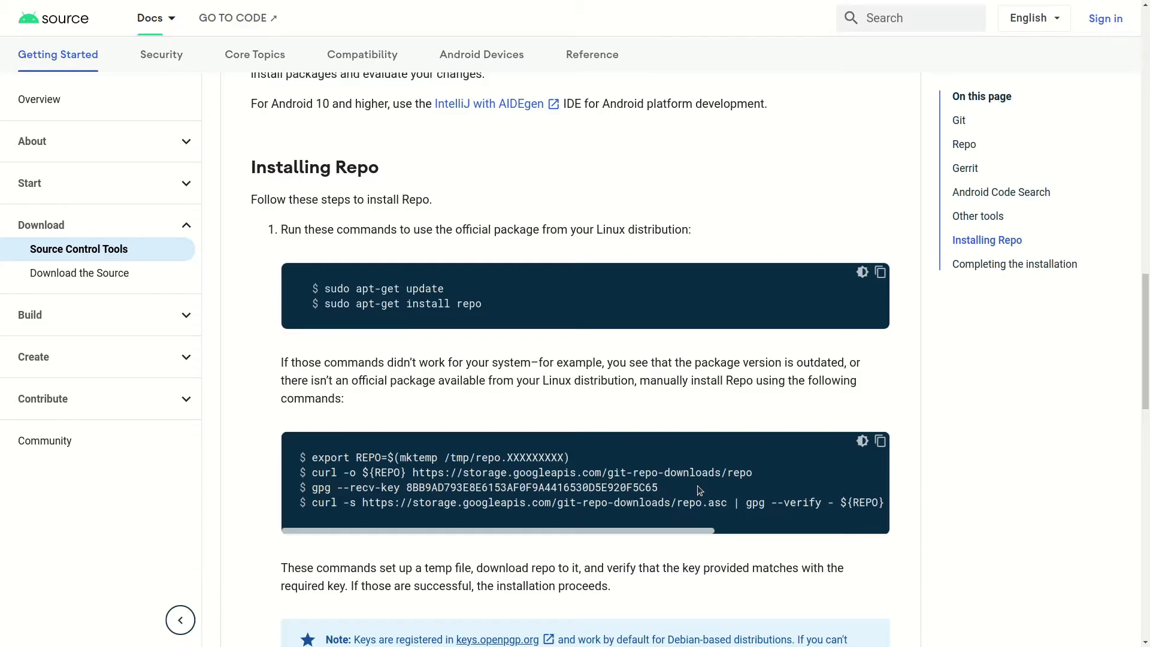
mouse_move(436, 332)
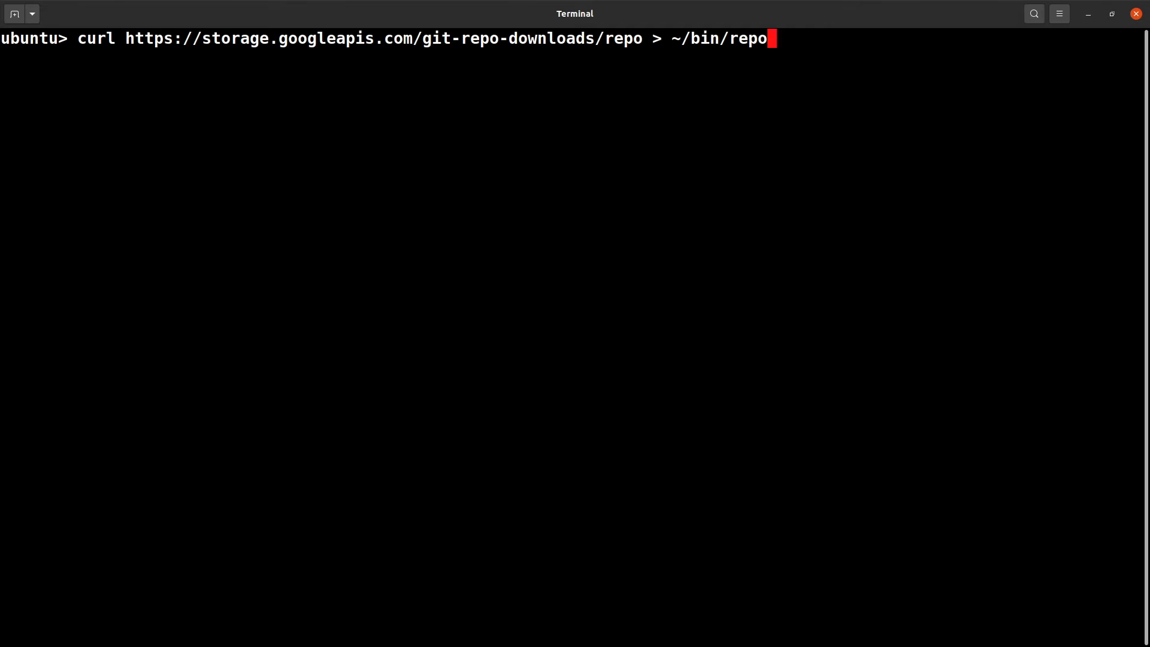
Download repo into ~/bin/repo, chmod a+x it, and run repo --version to show v2.17.3
key(Return)
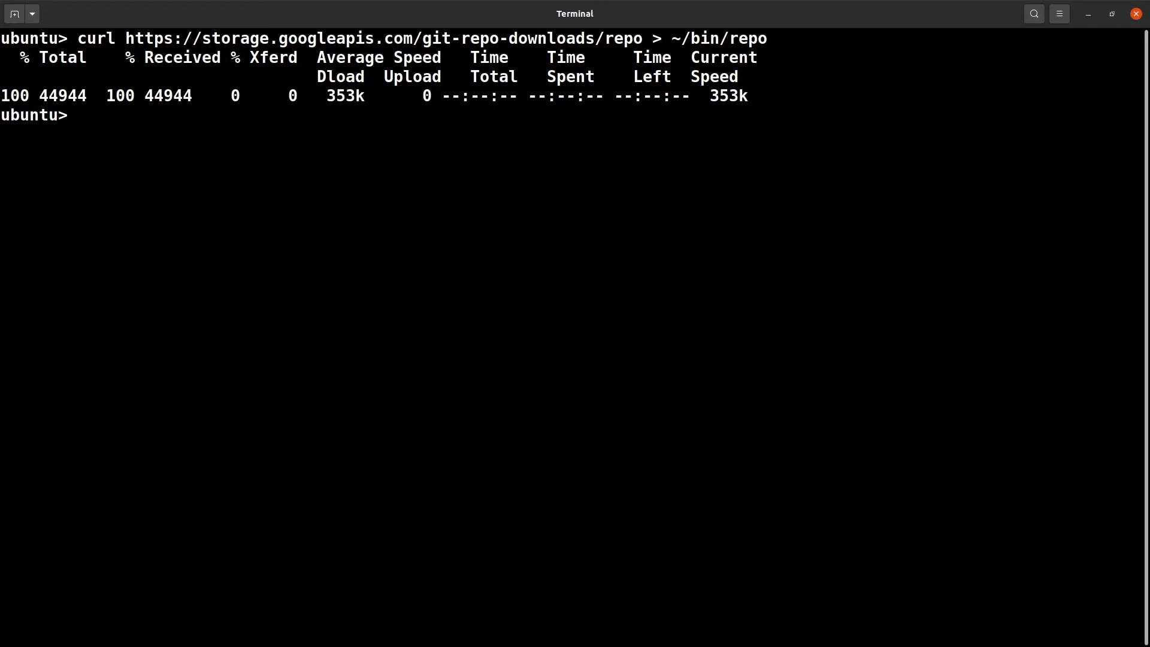
text(repo --version)
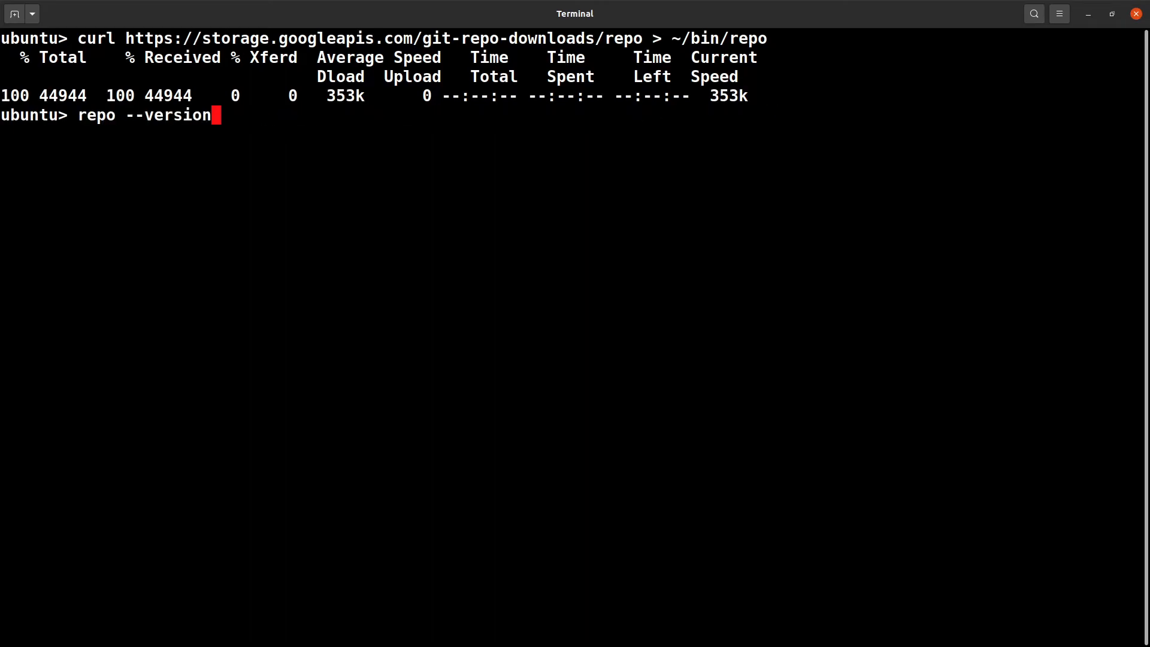
text(chmod a+x ~/bin/repo)
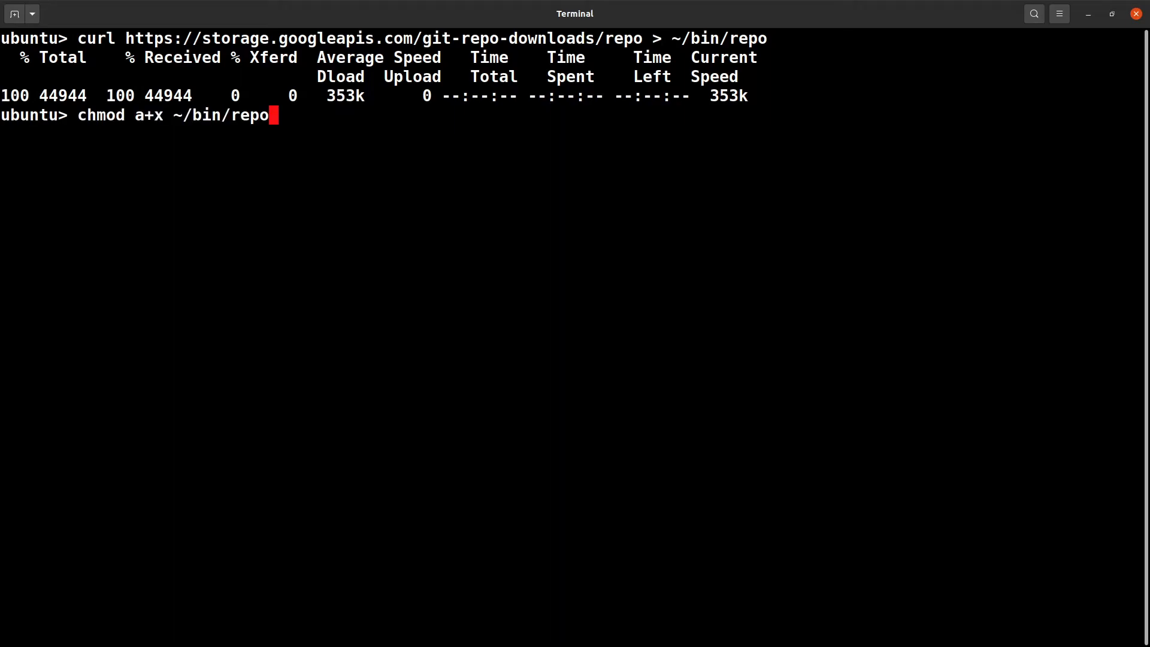
key(Return)
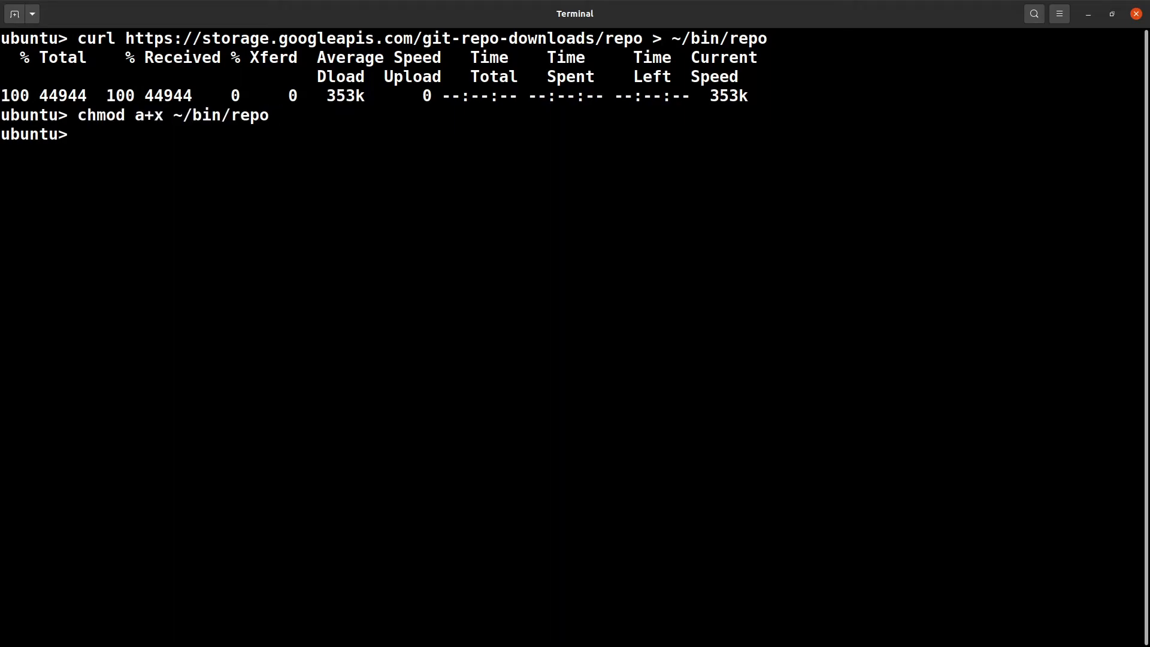
text(cls)
text(repo --version)
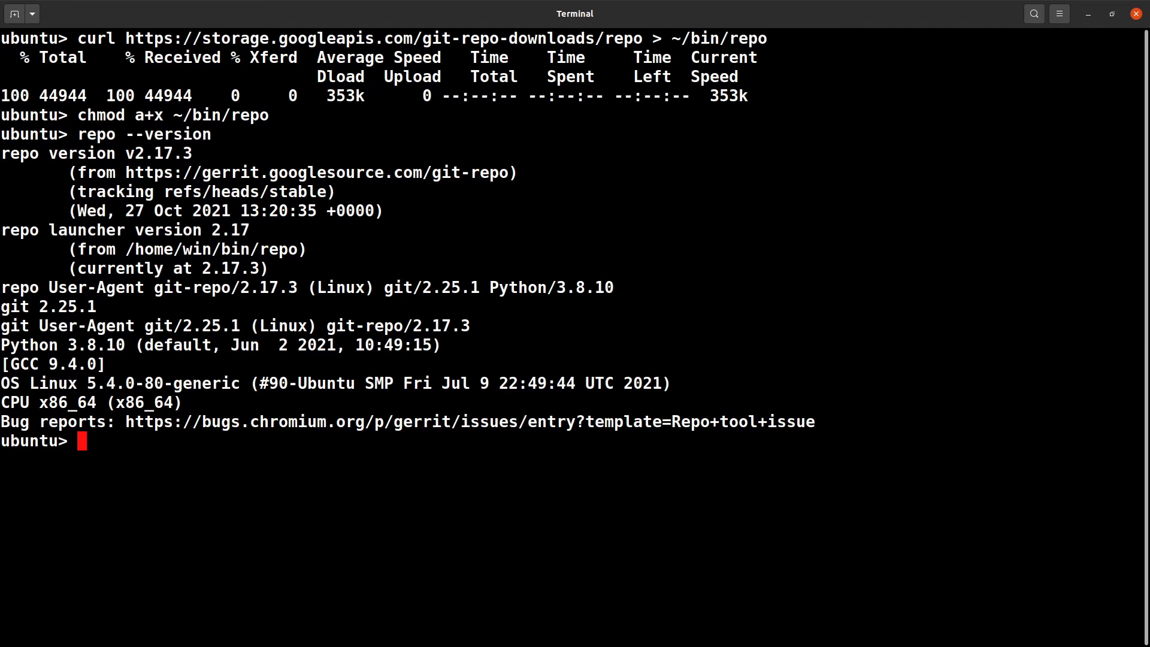
mouse_move(1006, 201)
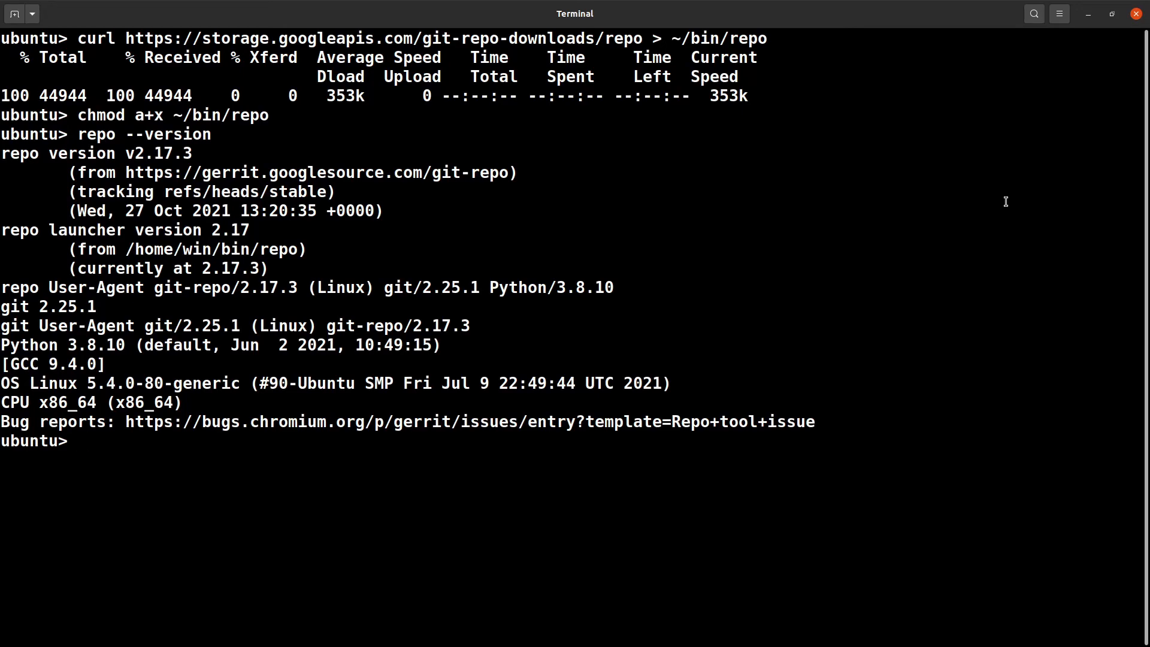